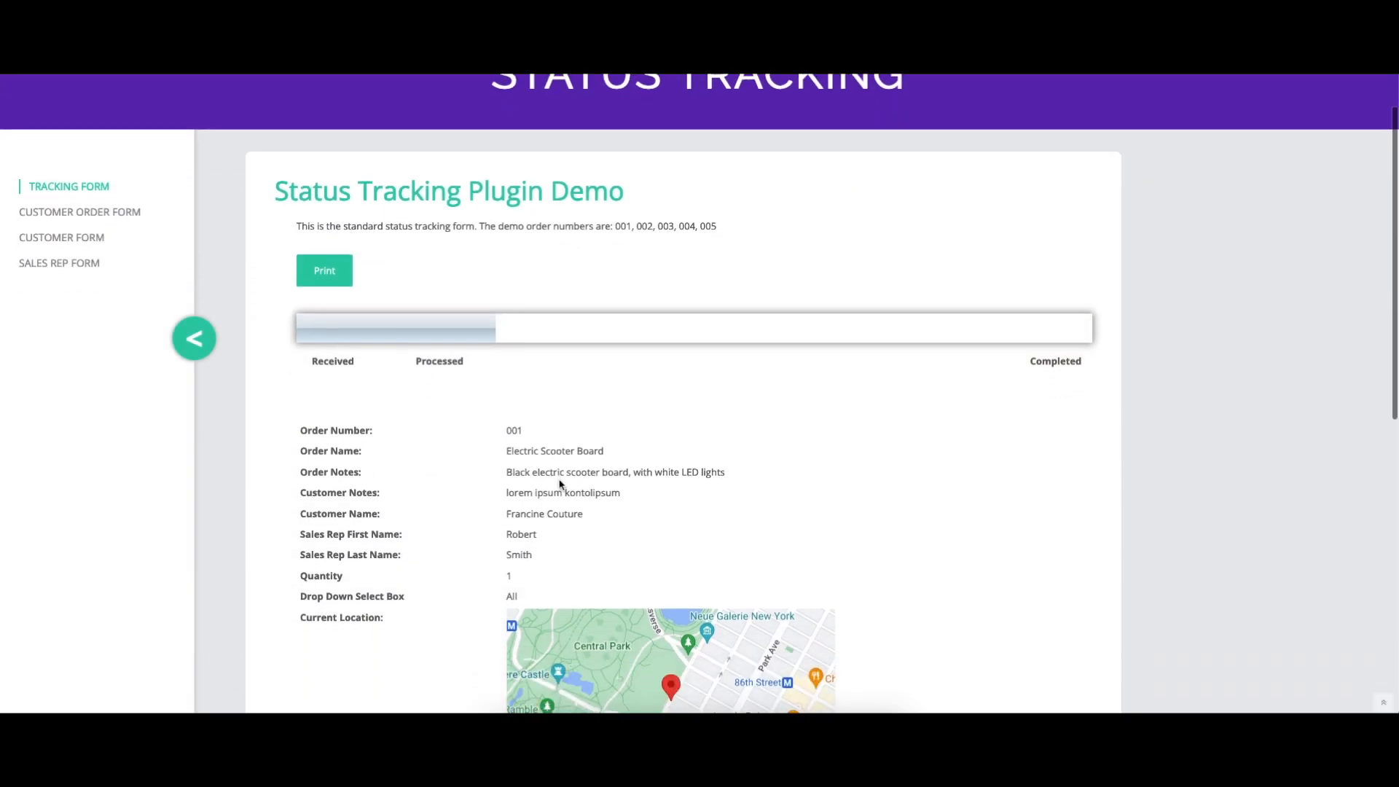
Step: Change the Processed status's % Complete from 25 to 30
scroll("down", 3)
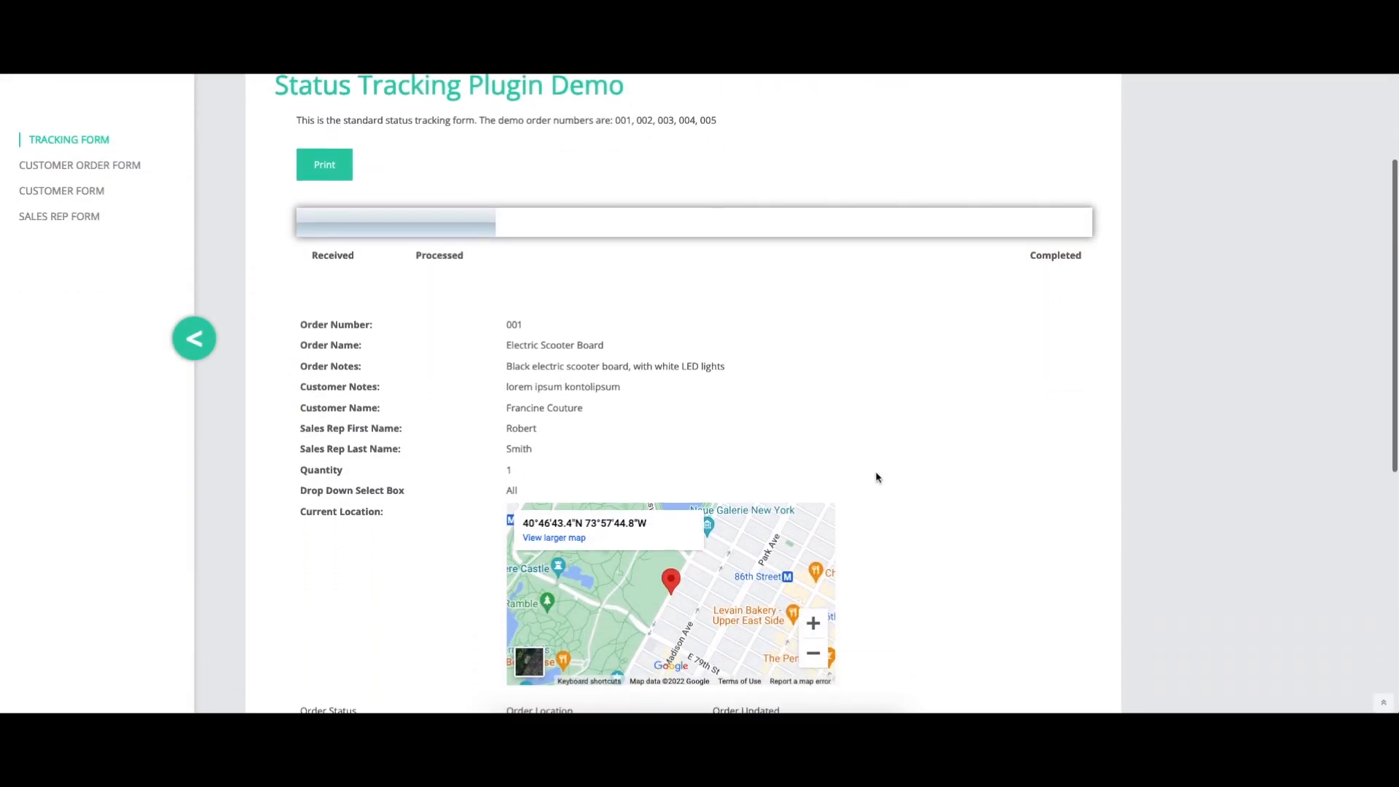
scroll("down", 3)
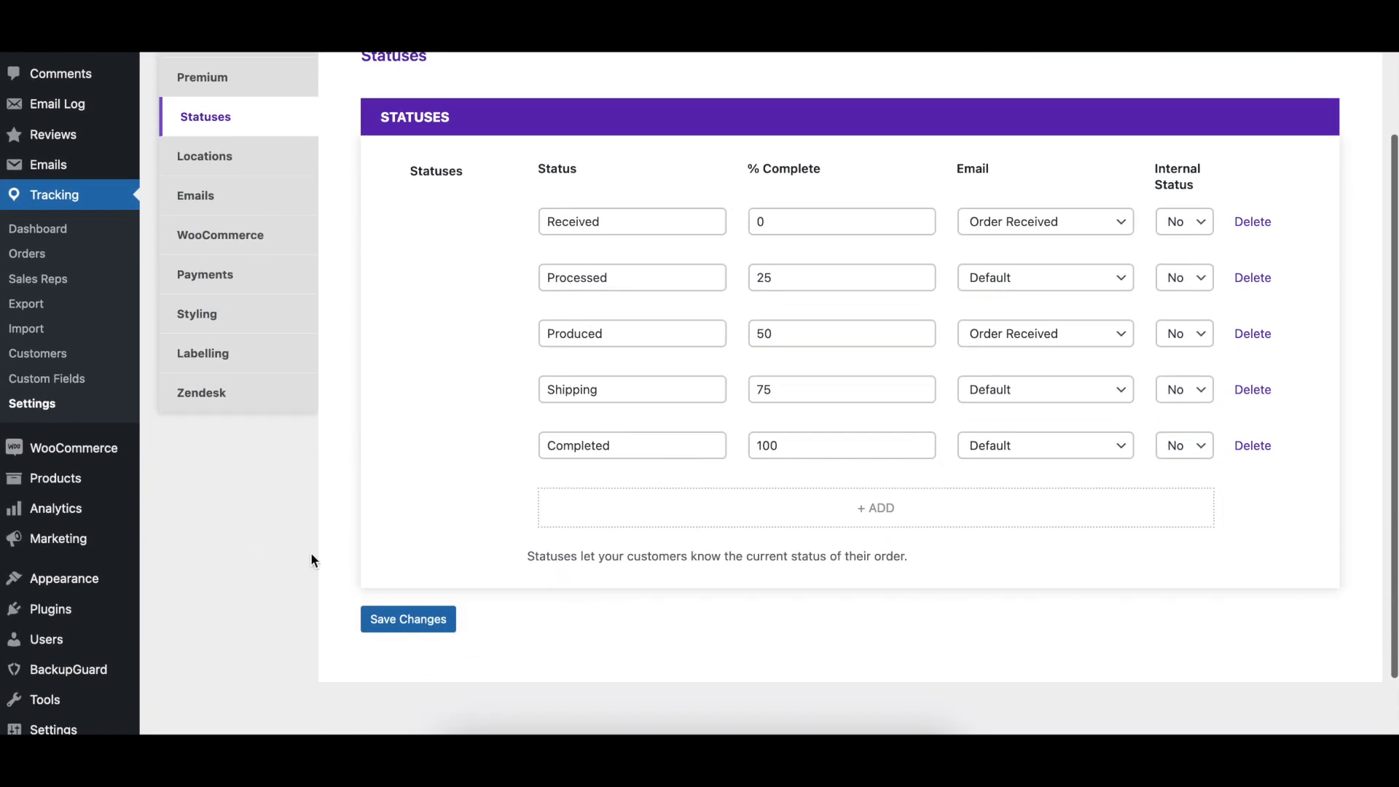
mouse_move(446, 268)
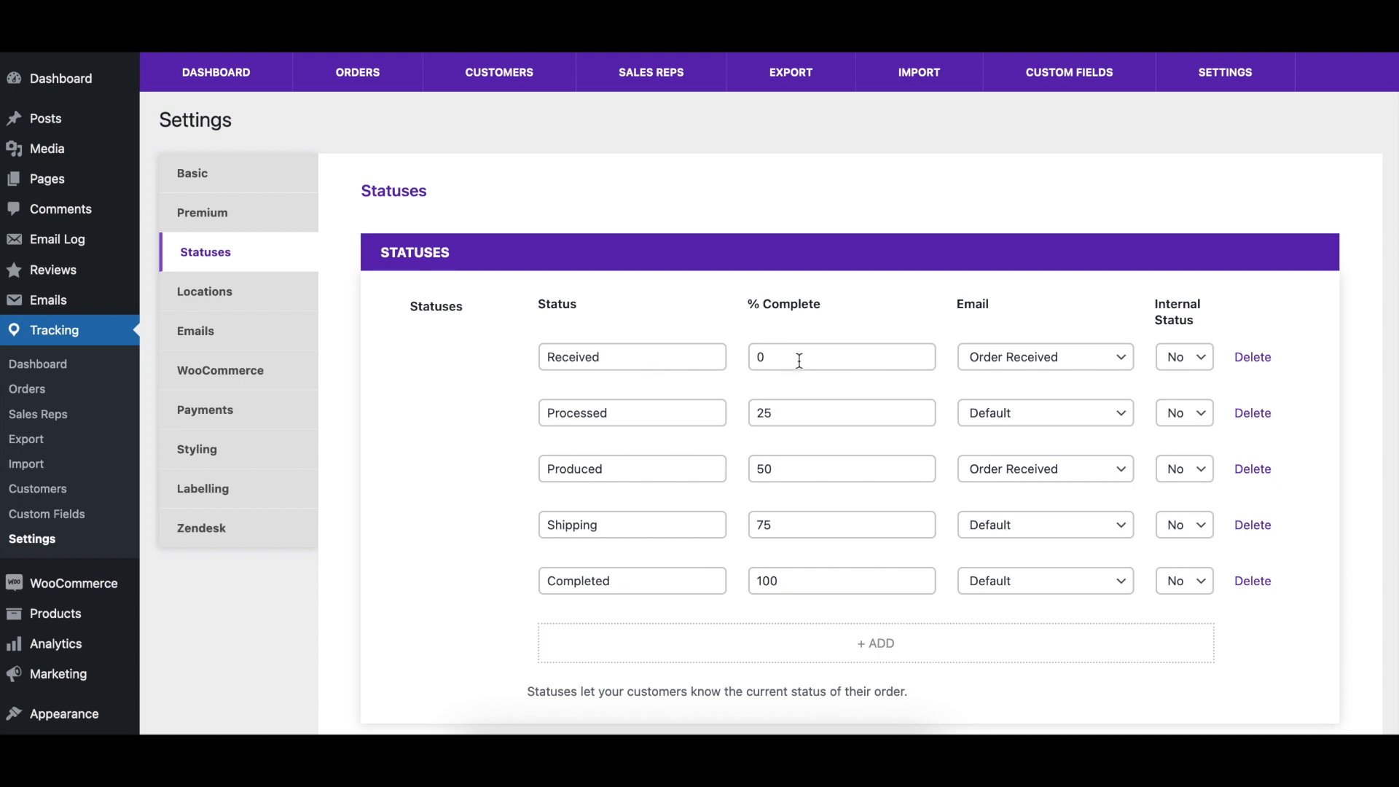
left_click(806, 412)
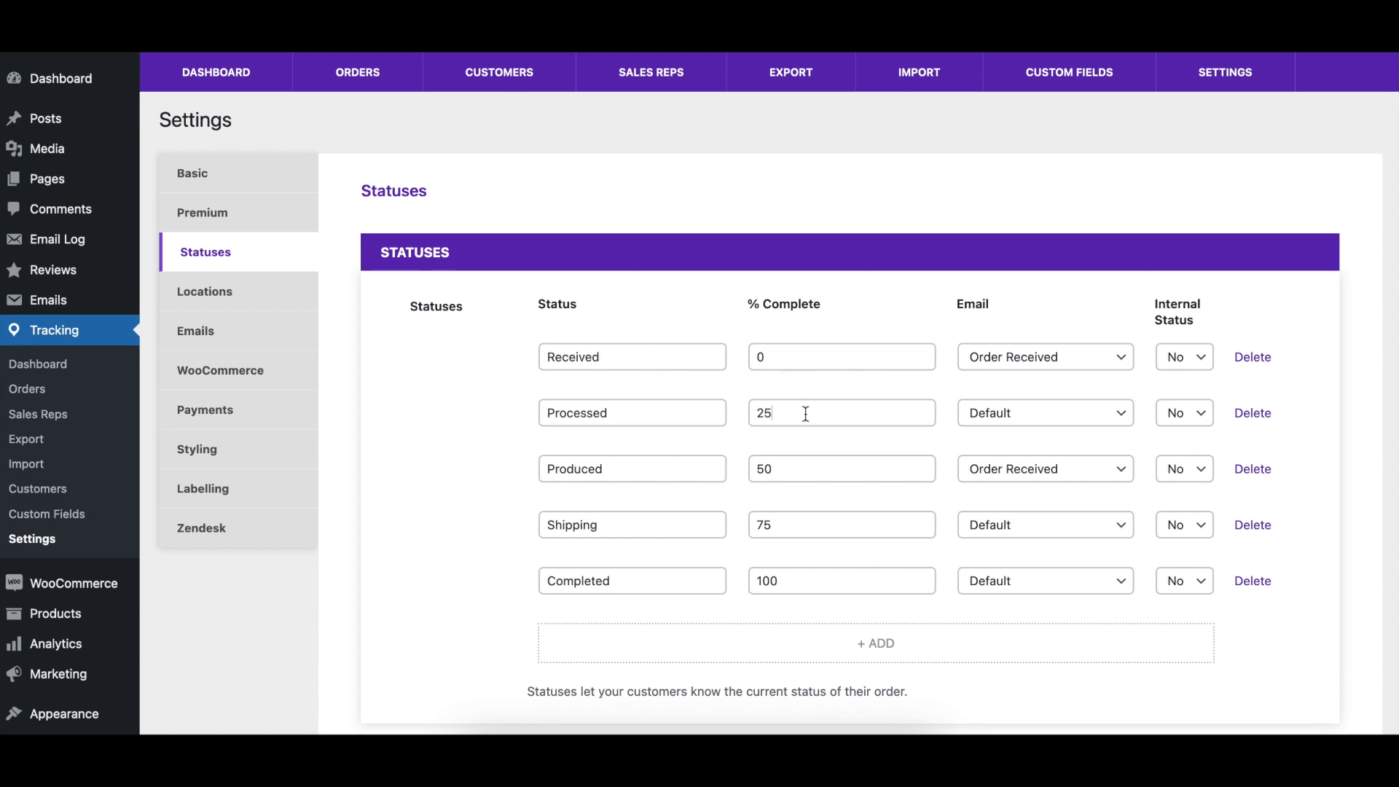
type("30")
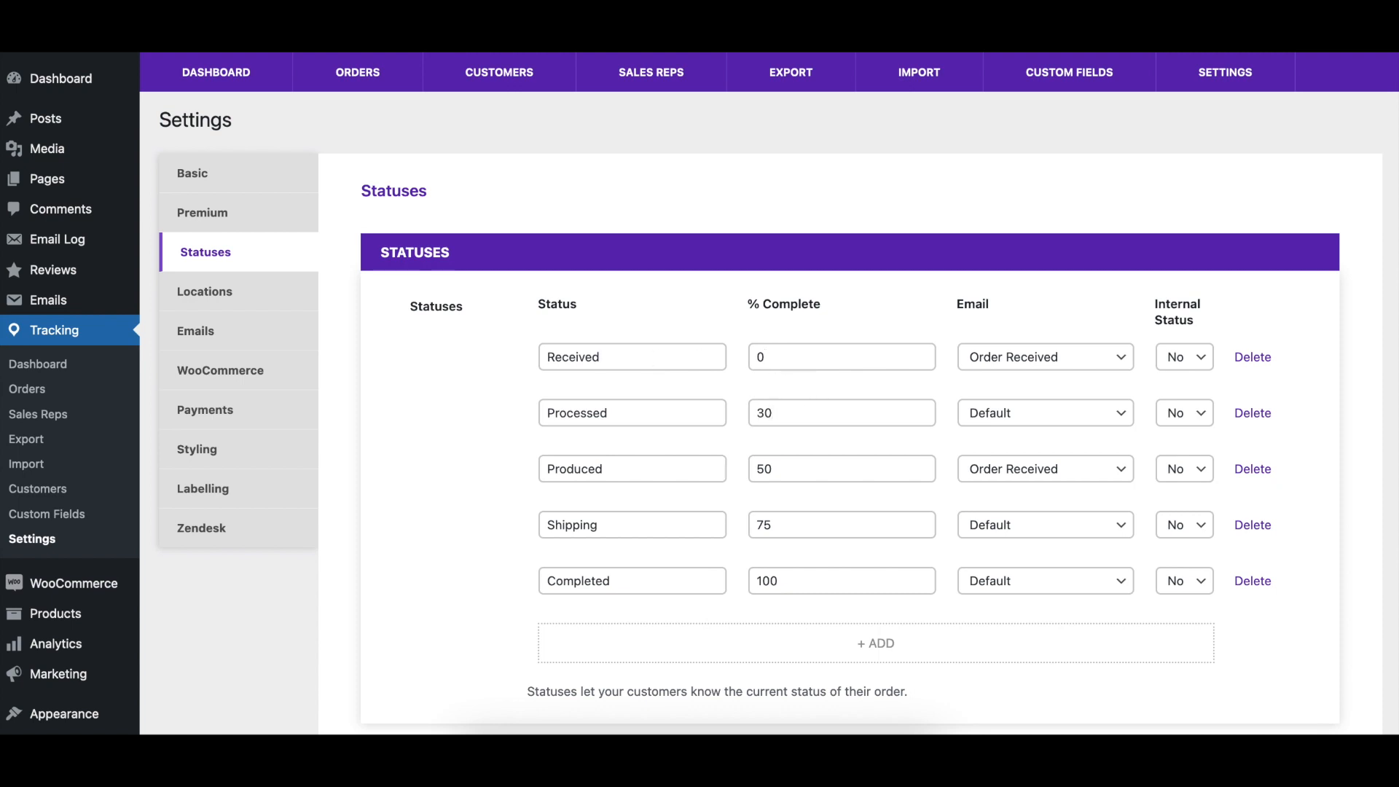
scroll("down", 3)
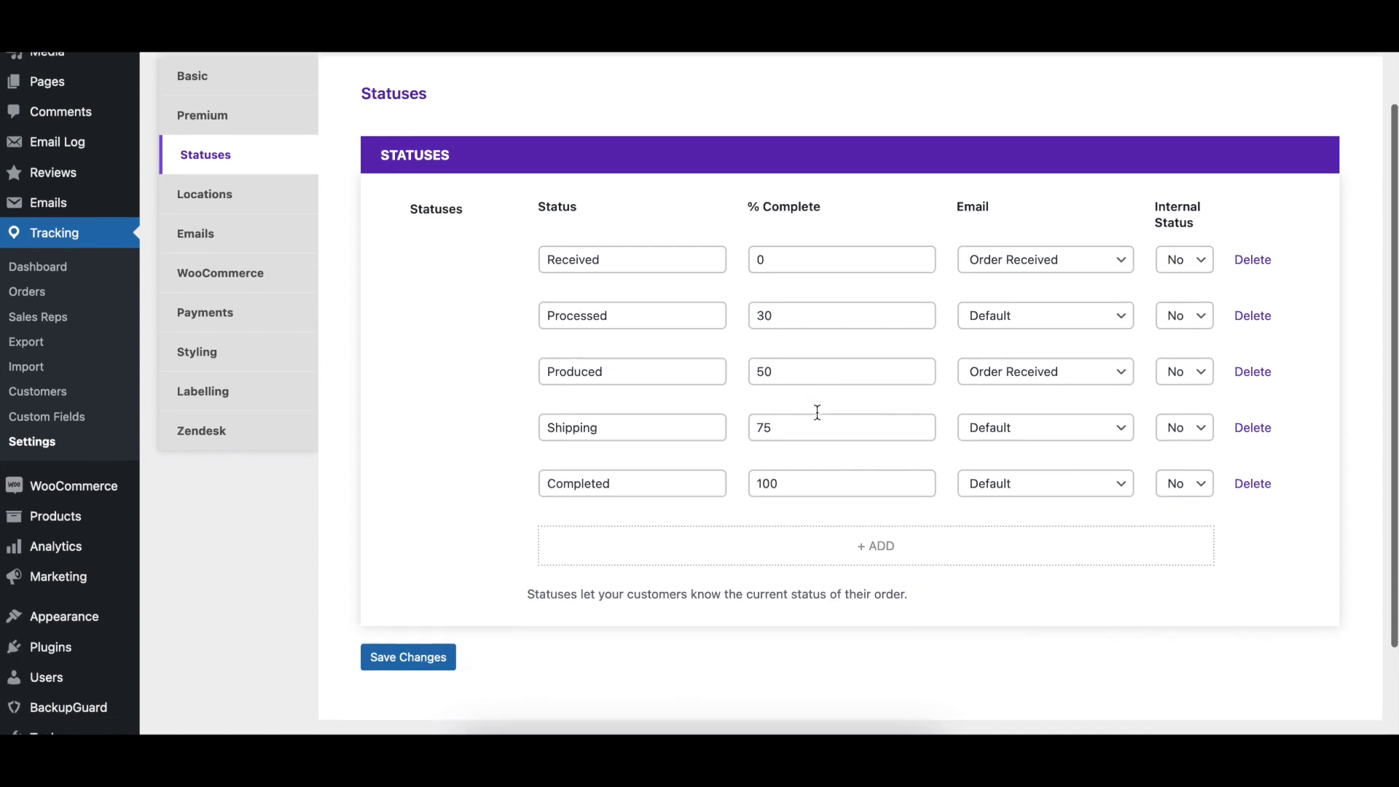
scroll("down", 3)
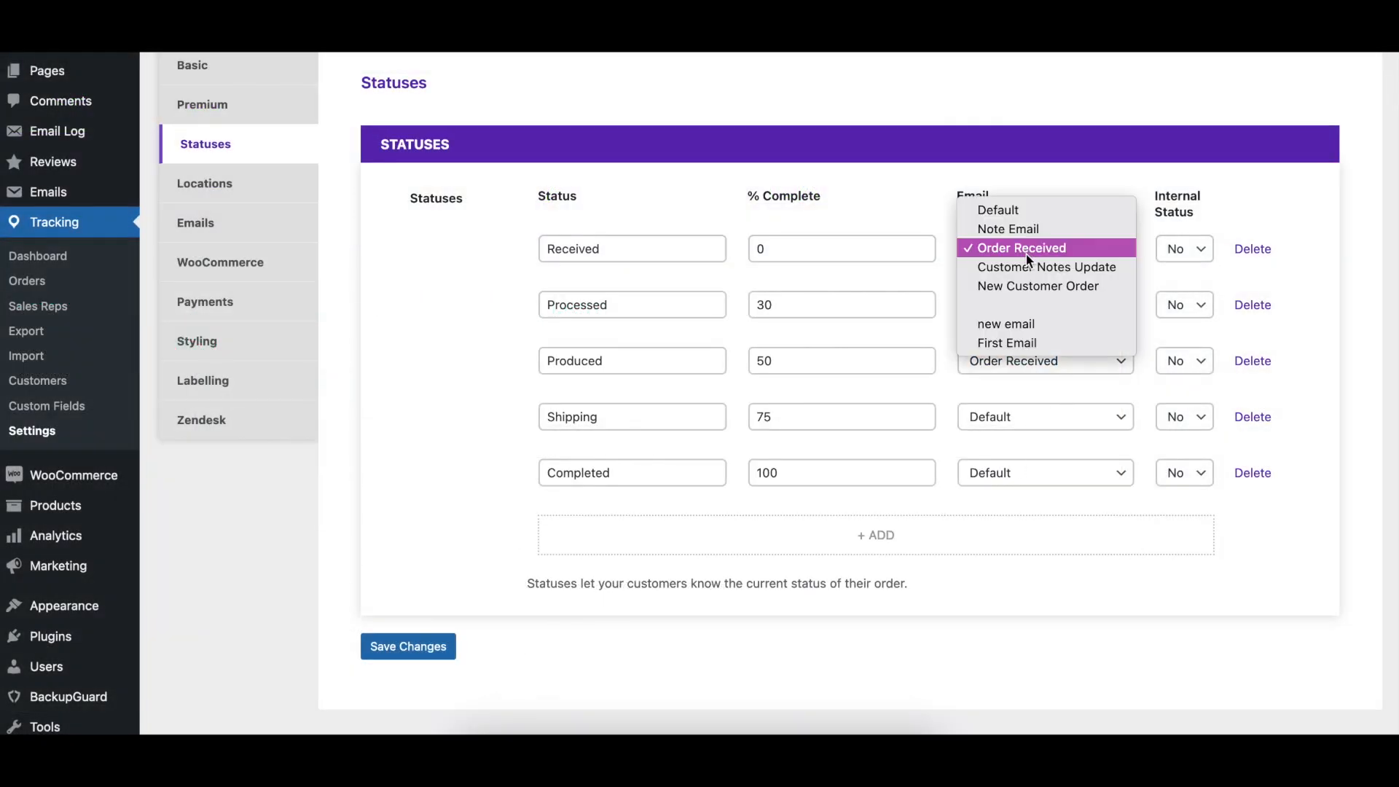
mouse_move(998, 210)
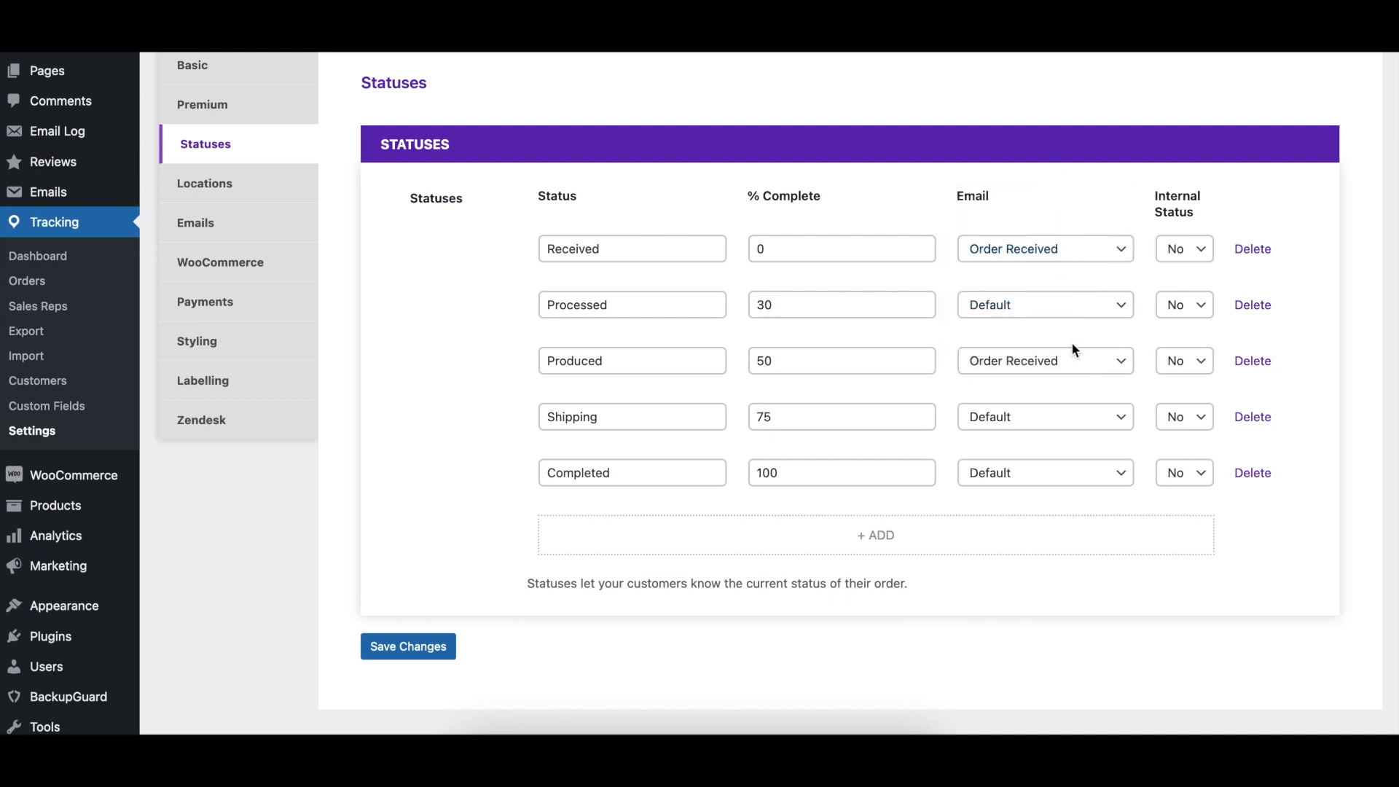
Step: Choose 'new email' as the email sent when orders reach Produced
left_click(1044, 361)
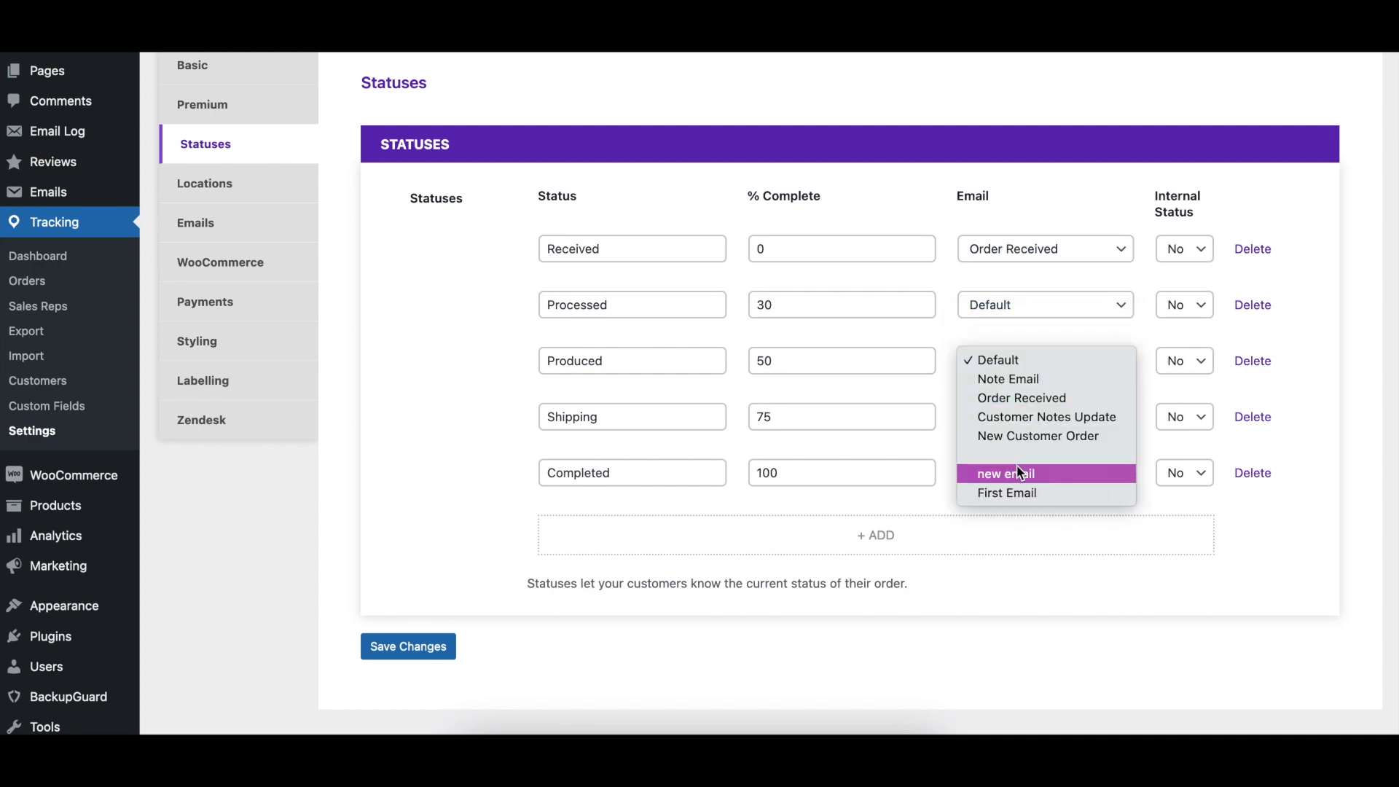
left_click(1002, 473)
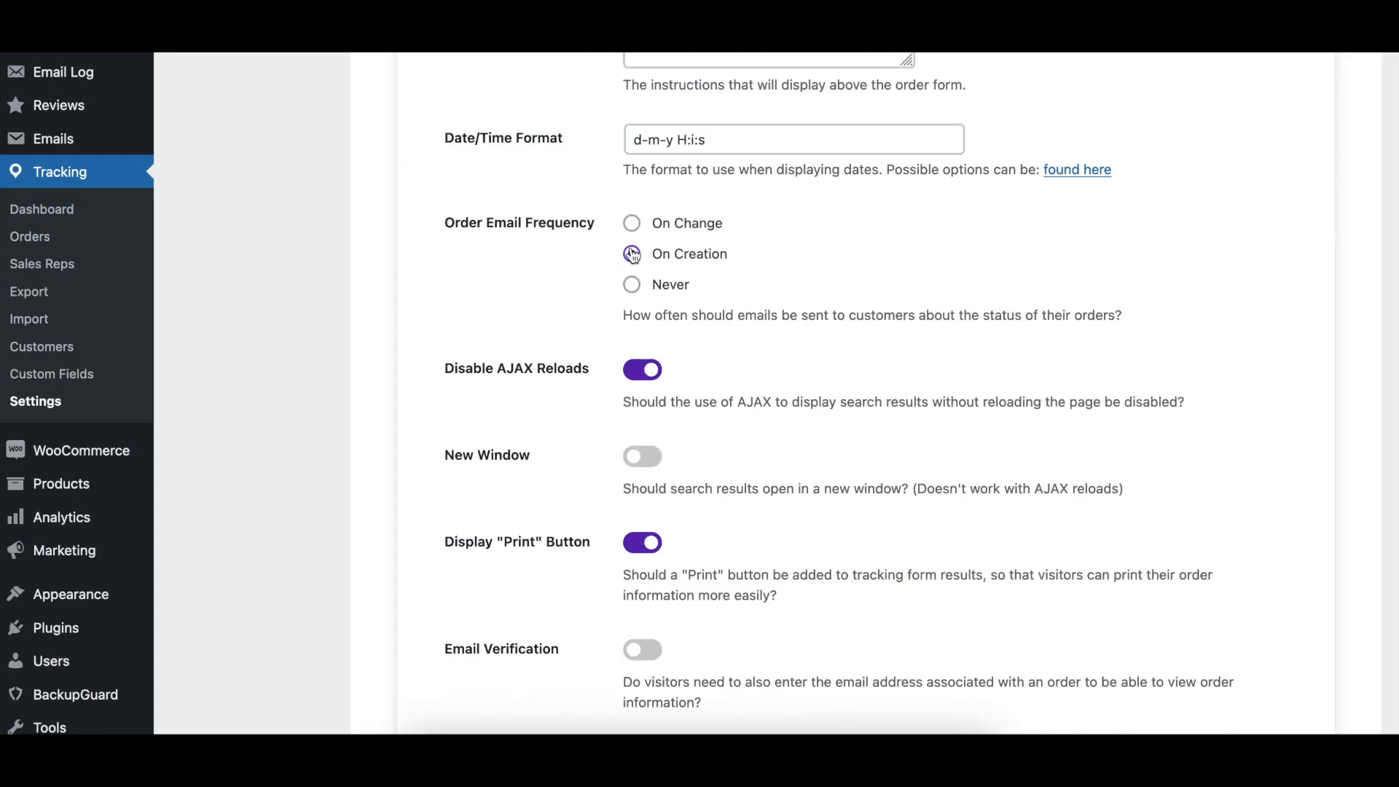
left_click(631, 223)
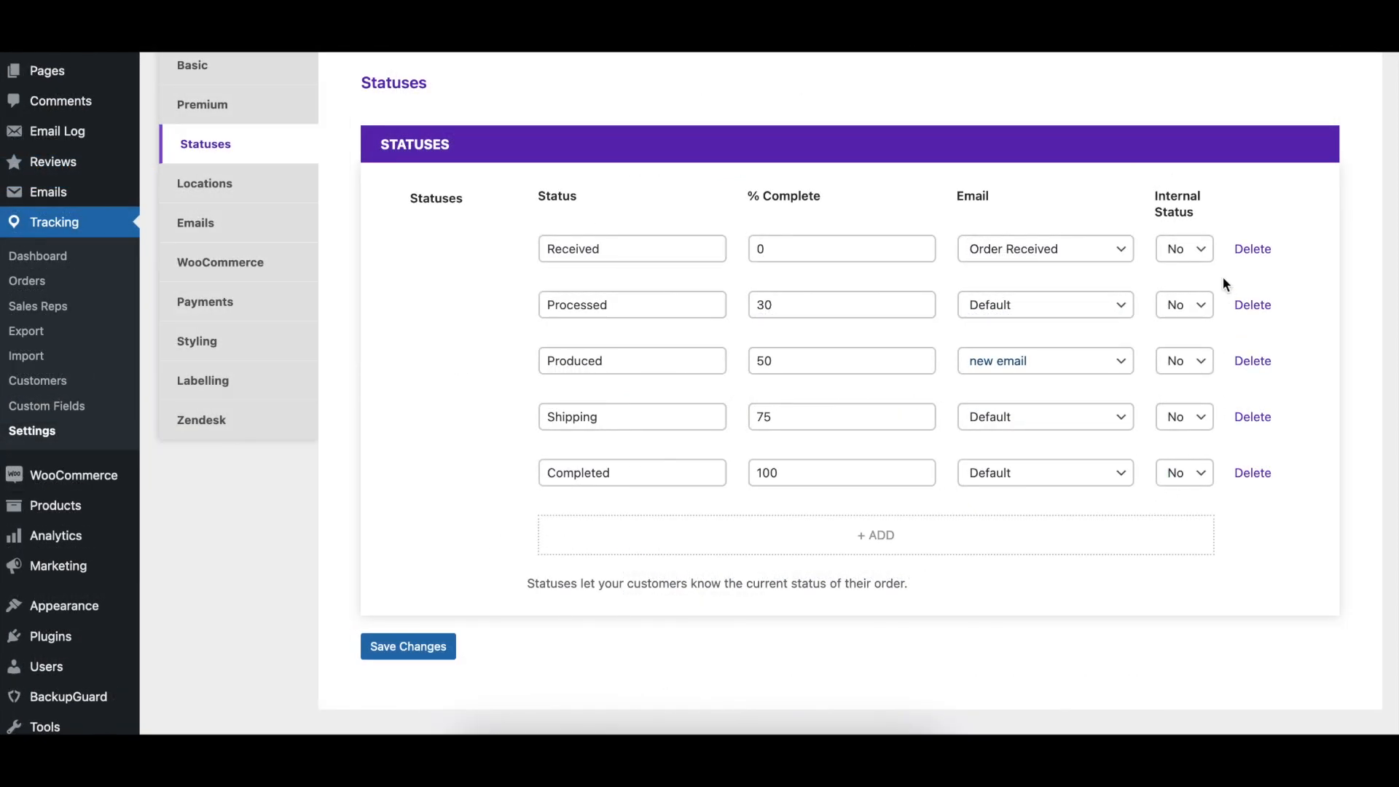
Step: Set Received's Internal Status to Yes, change Completed's, and return Processed to 25%
left_click(1182, 248)
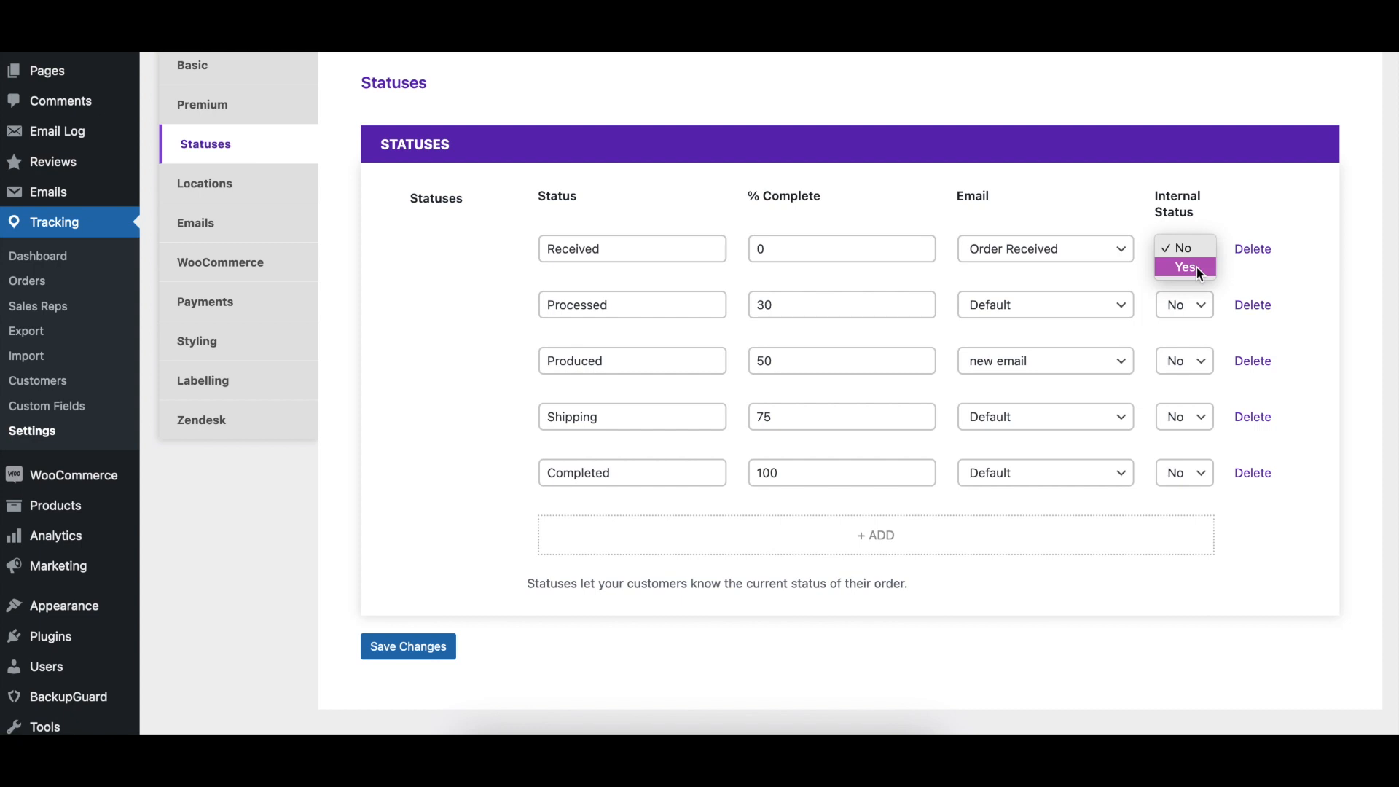
left_click(1184, 267)
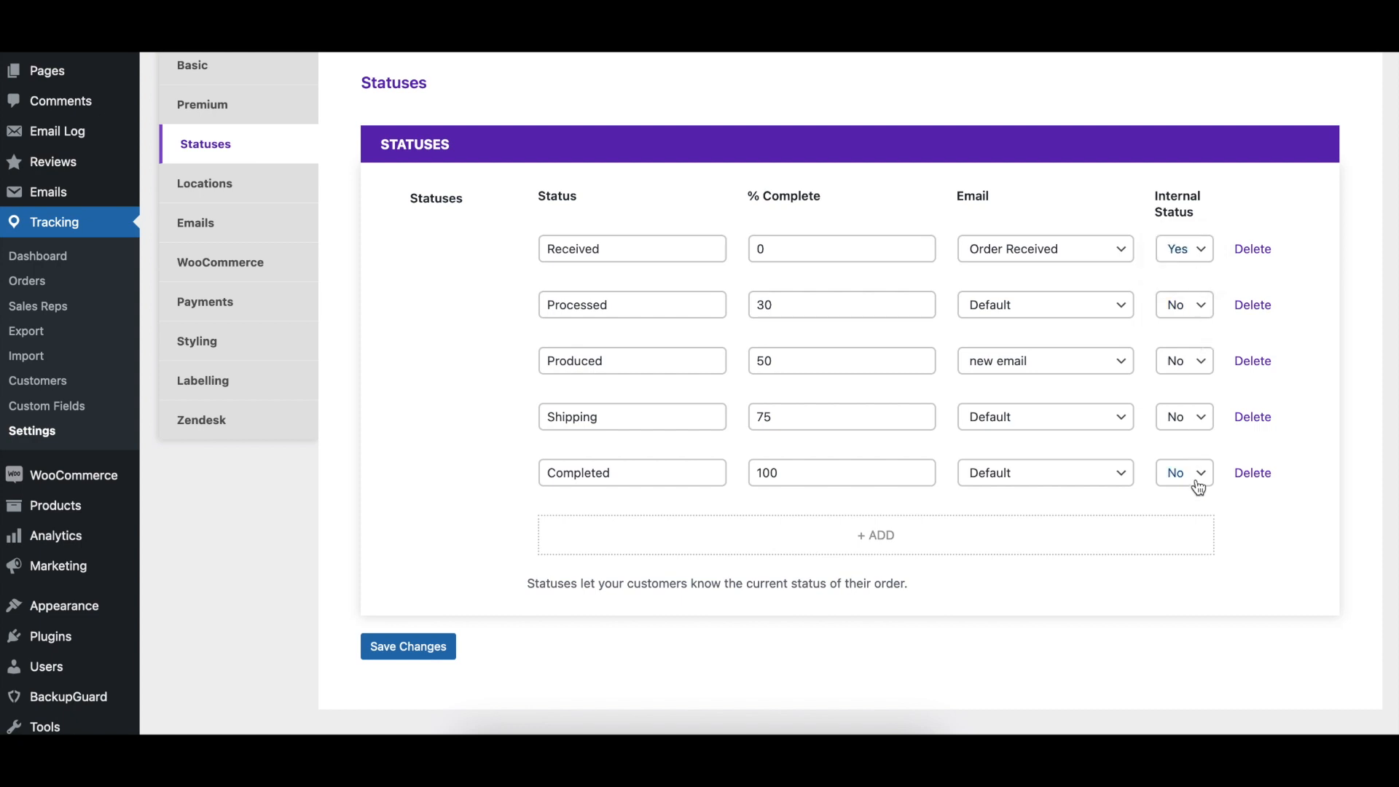
left_click(1184, 472)
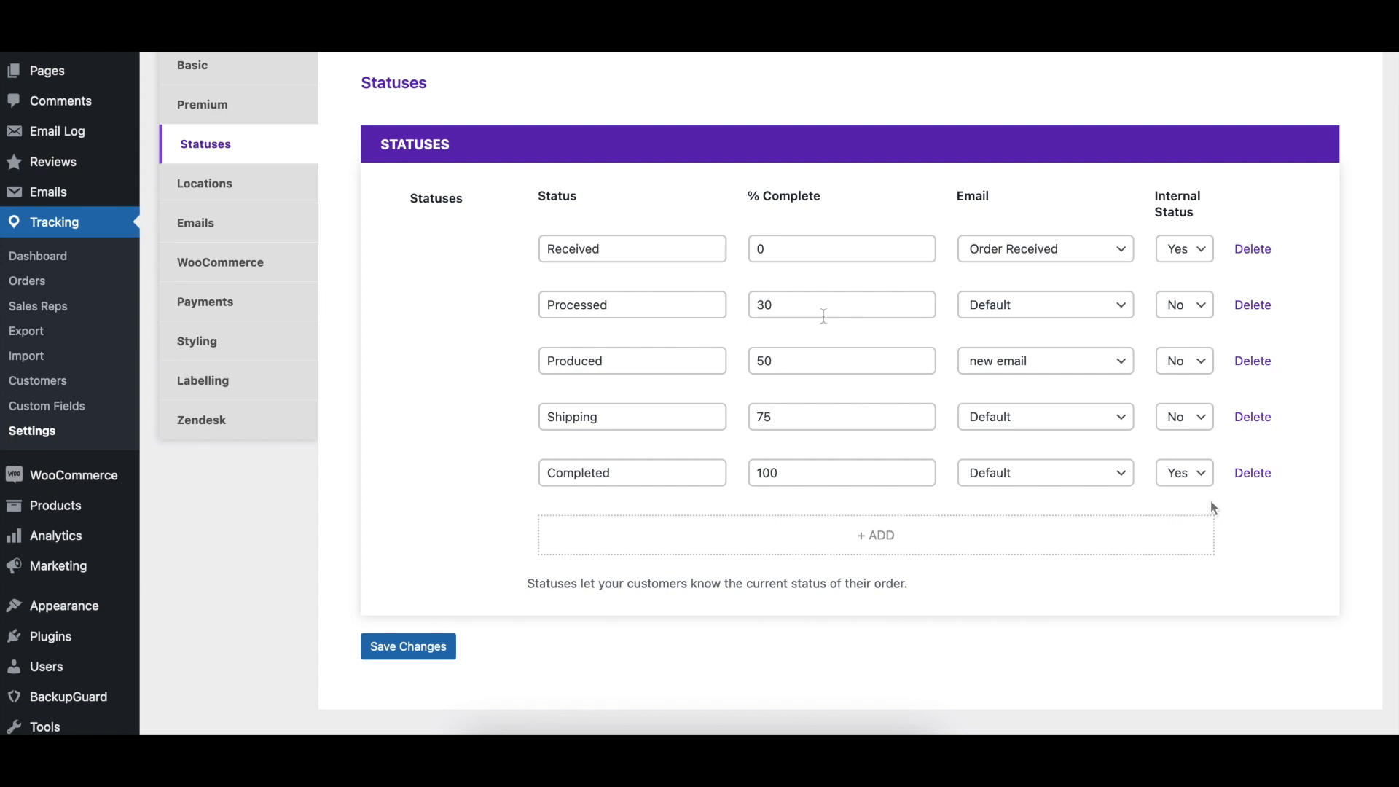
type("25")
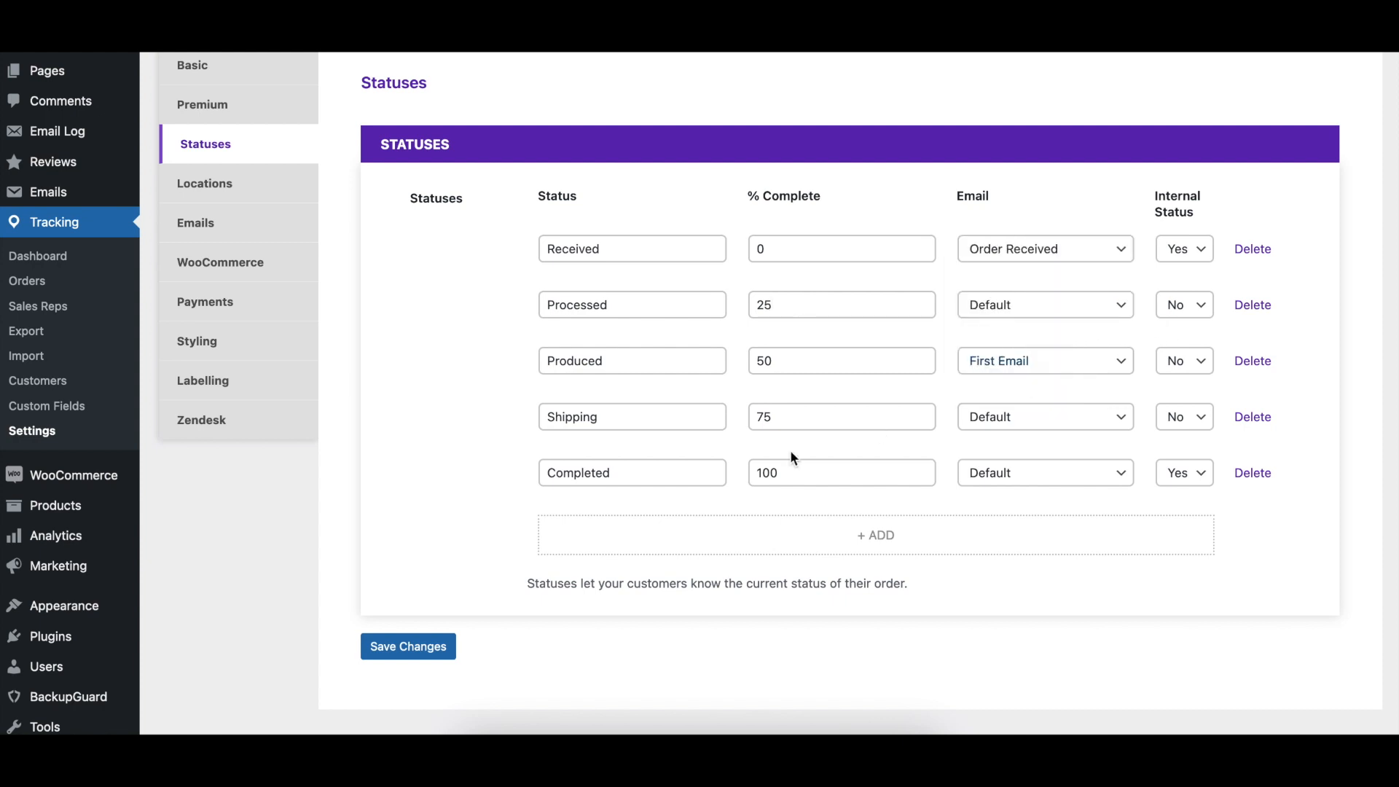
mouse_move(1110, 462)
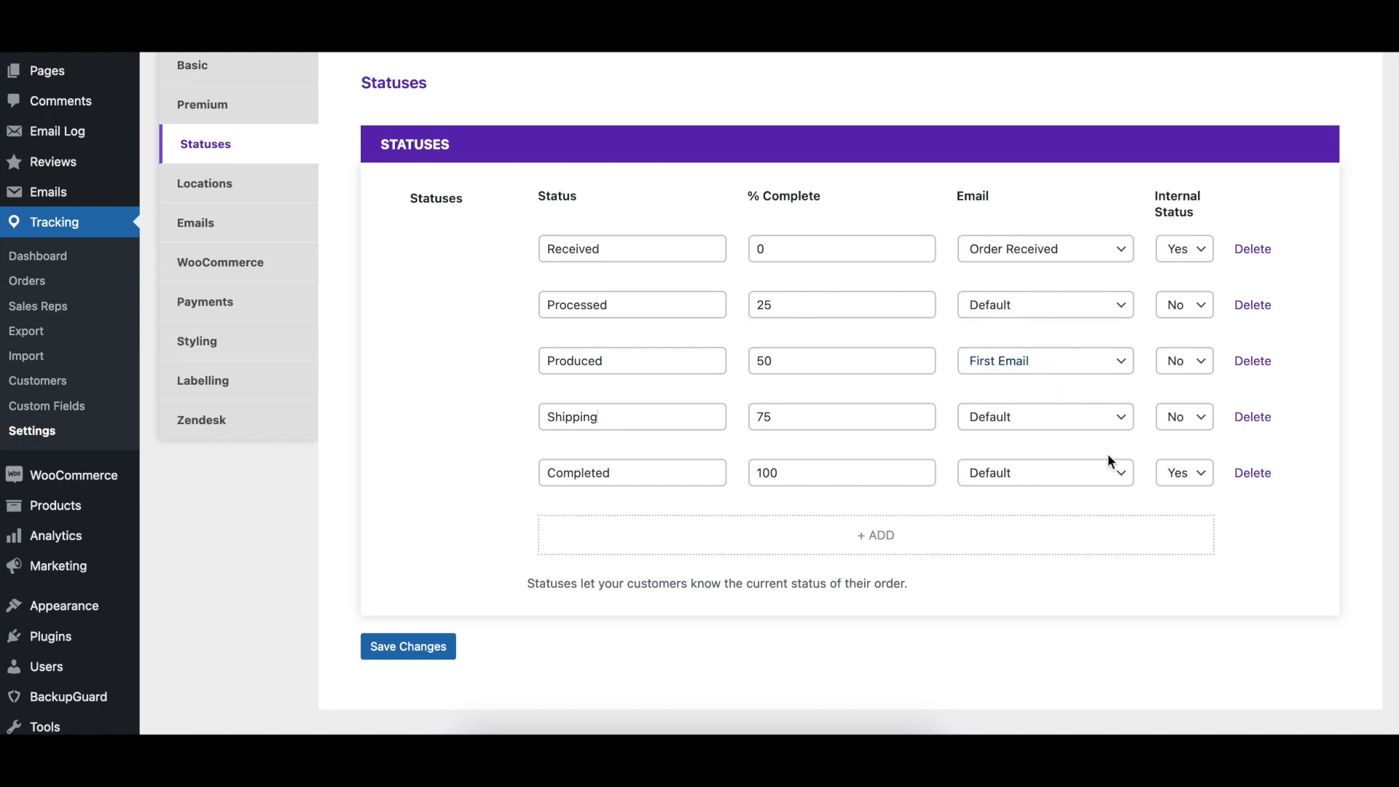
left_click(1184, 417)
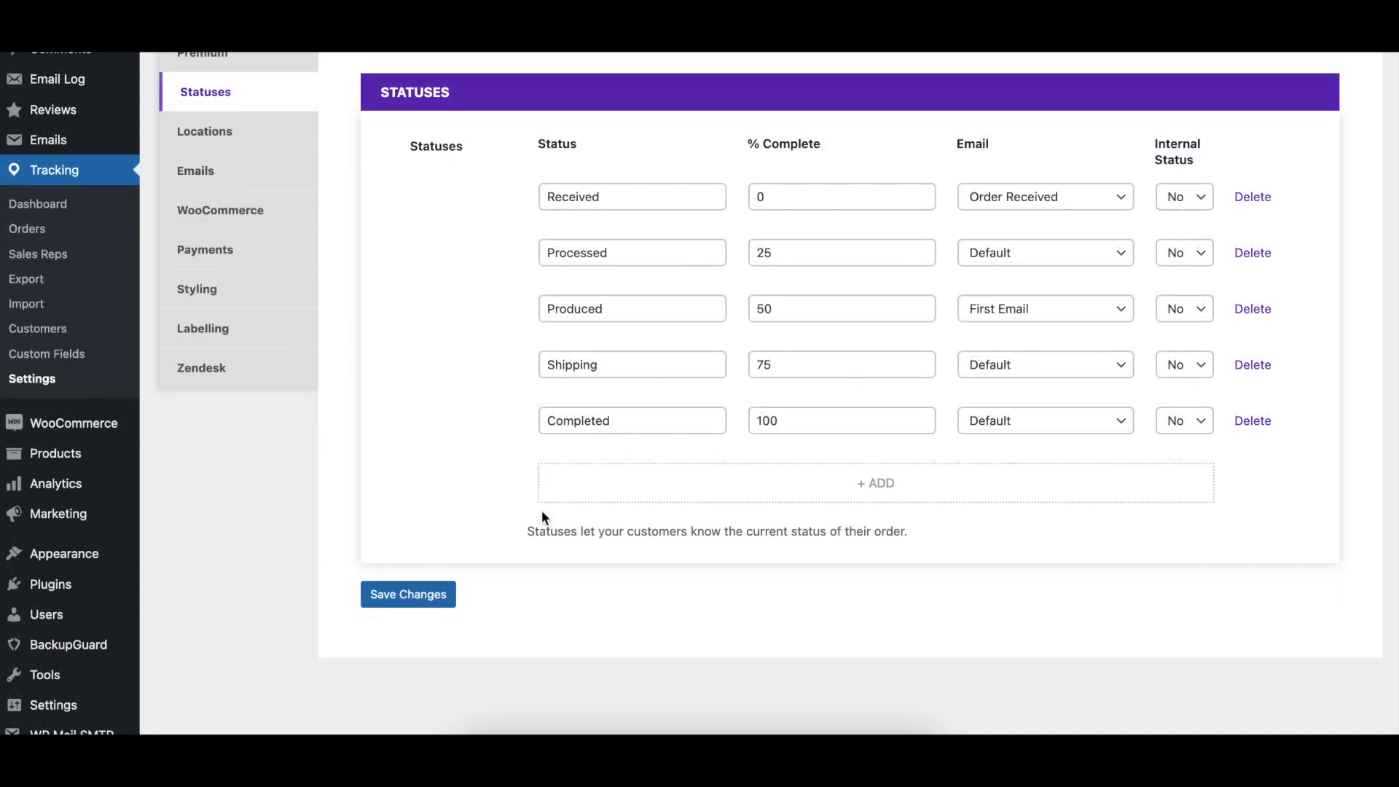
left_click(874, 482)
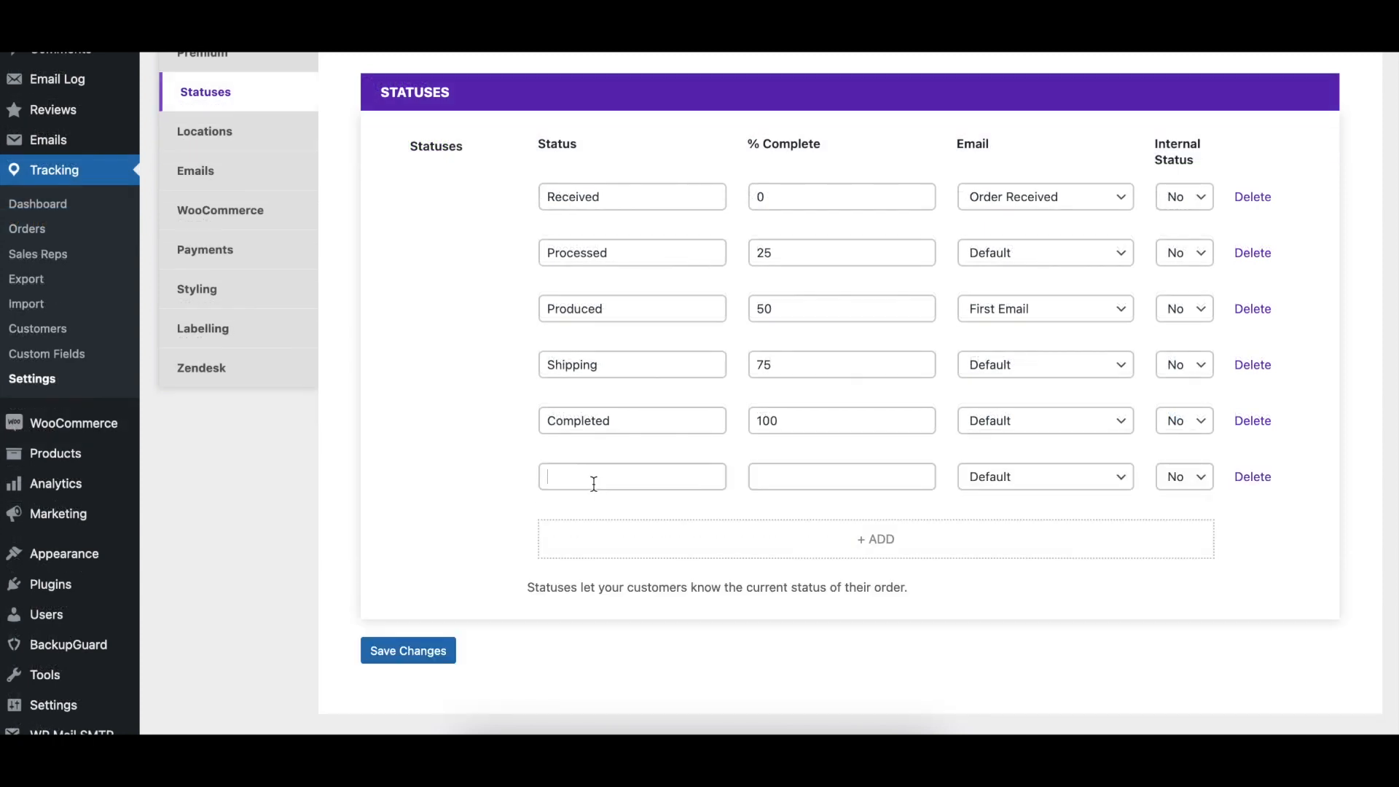
type("Ready to Ship")
left_click(841, 475)
type("60")
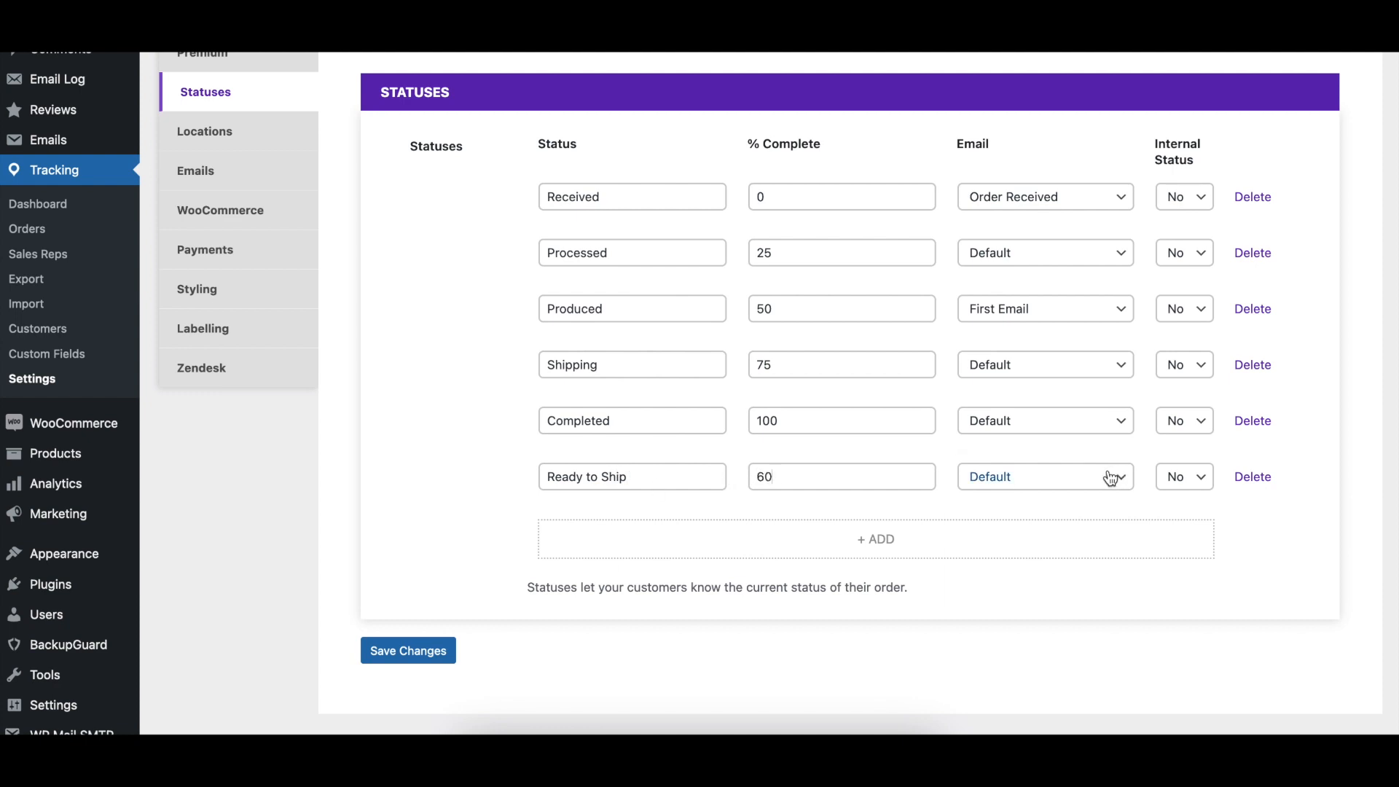
left_click(1045, 476)
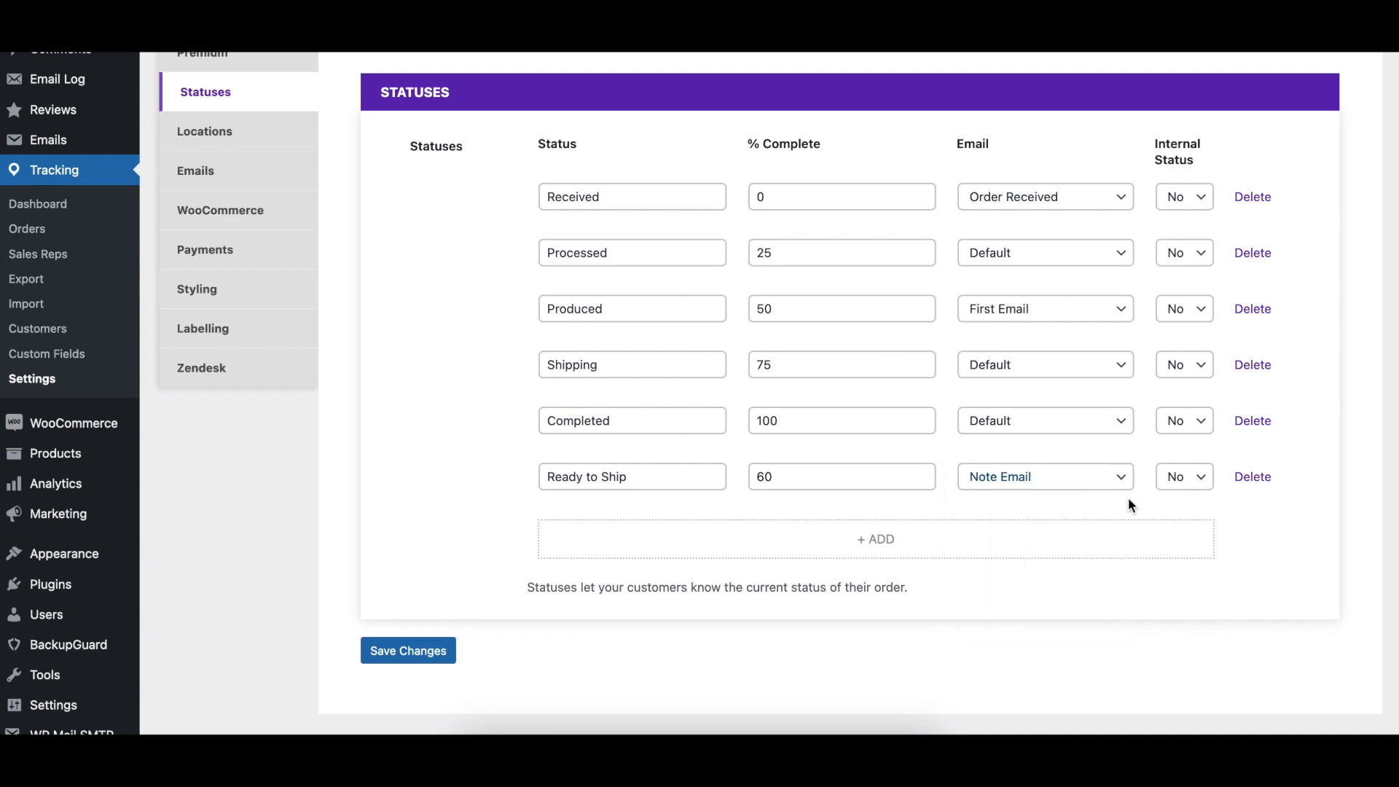
mouse_move(898, 672)
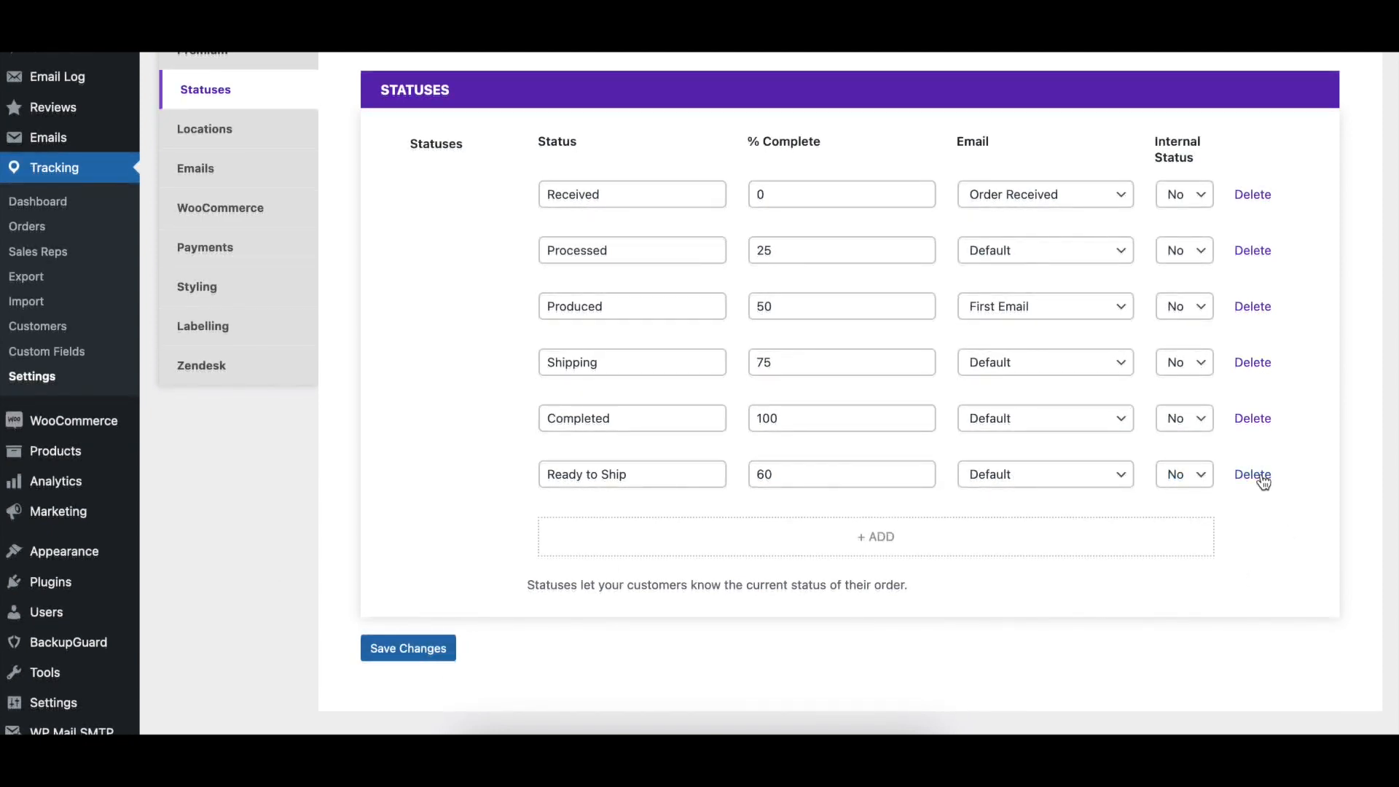
left_click(1253, 474)
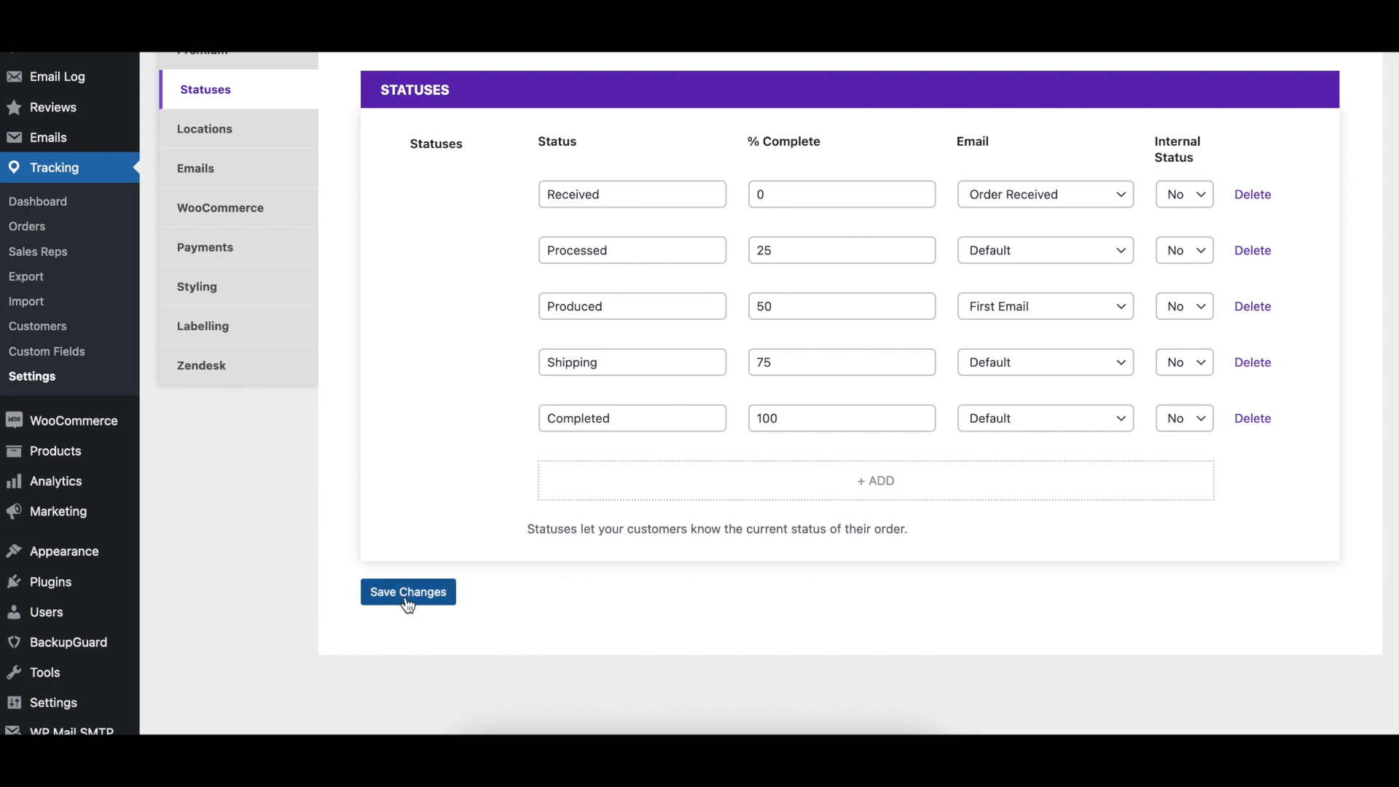